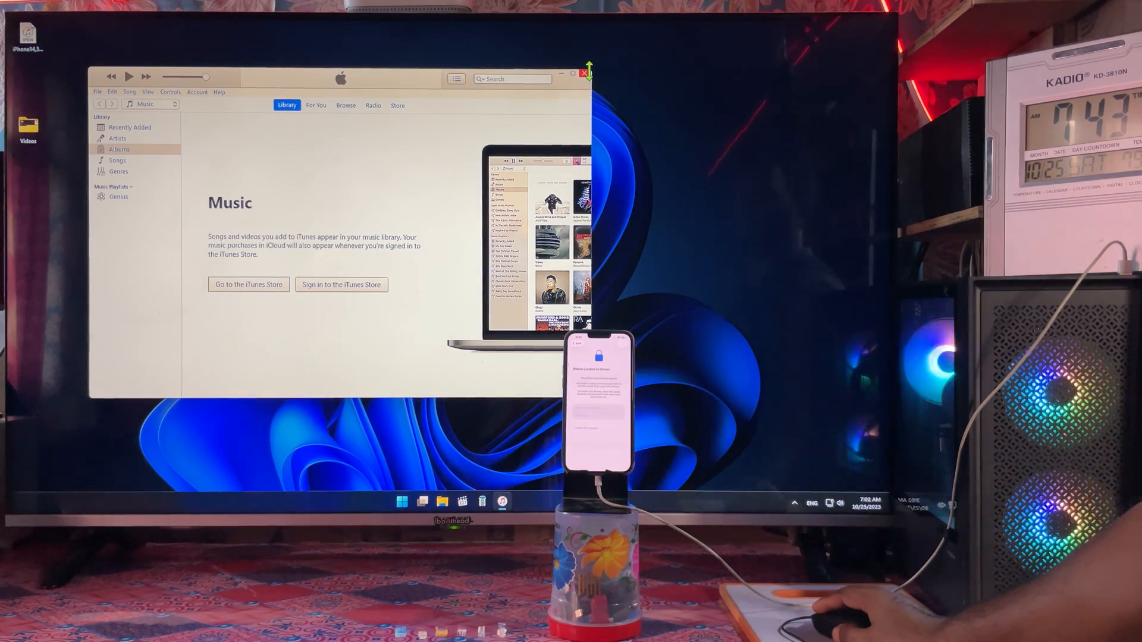
Step: Hide the iTunes window and bring up the Start menu's pinned apps
{"action": "left_click", "coordinate": [585, 73]}
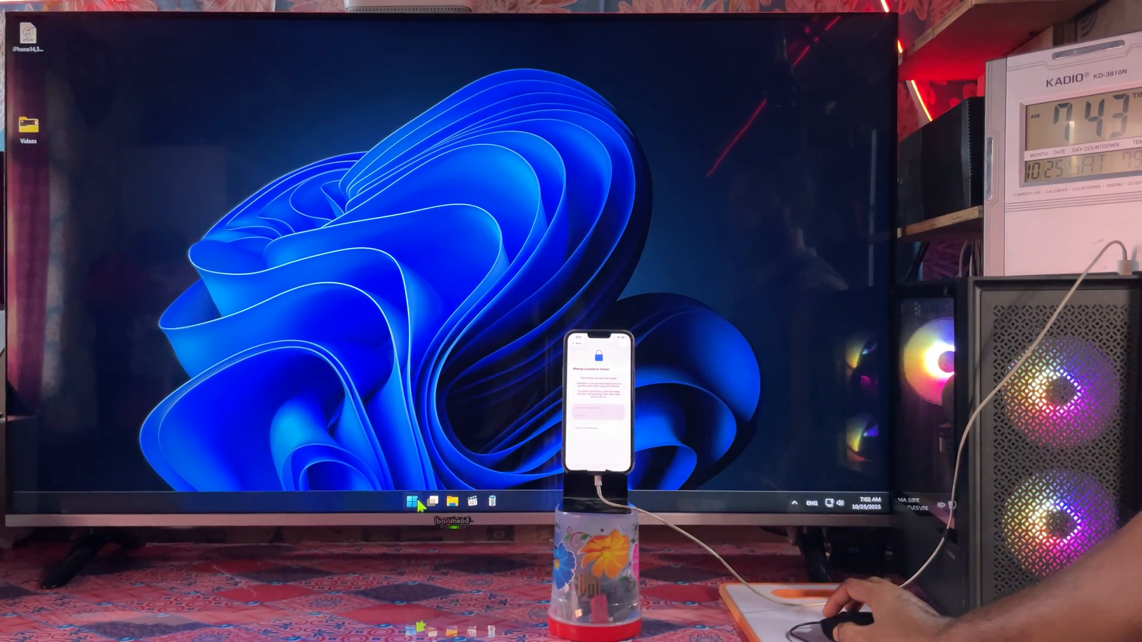
{"action": "left_click", "coordinate": [410, 505]}
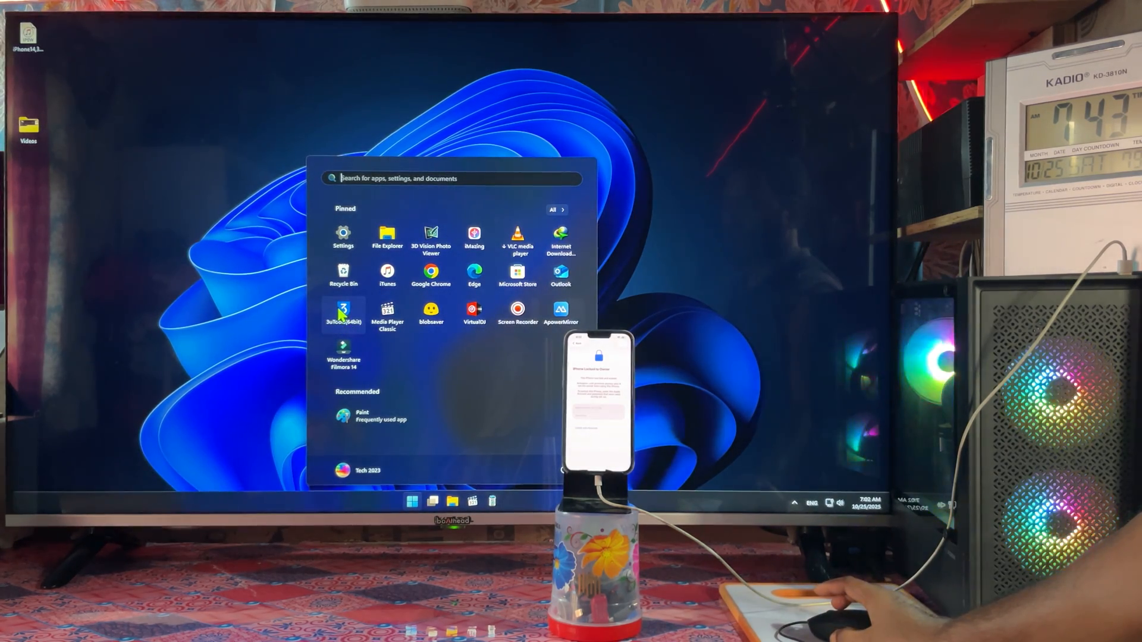
{"action": "right_click", "coordinate": [343, 312]}
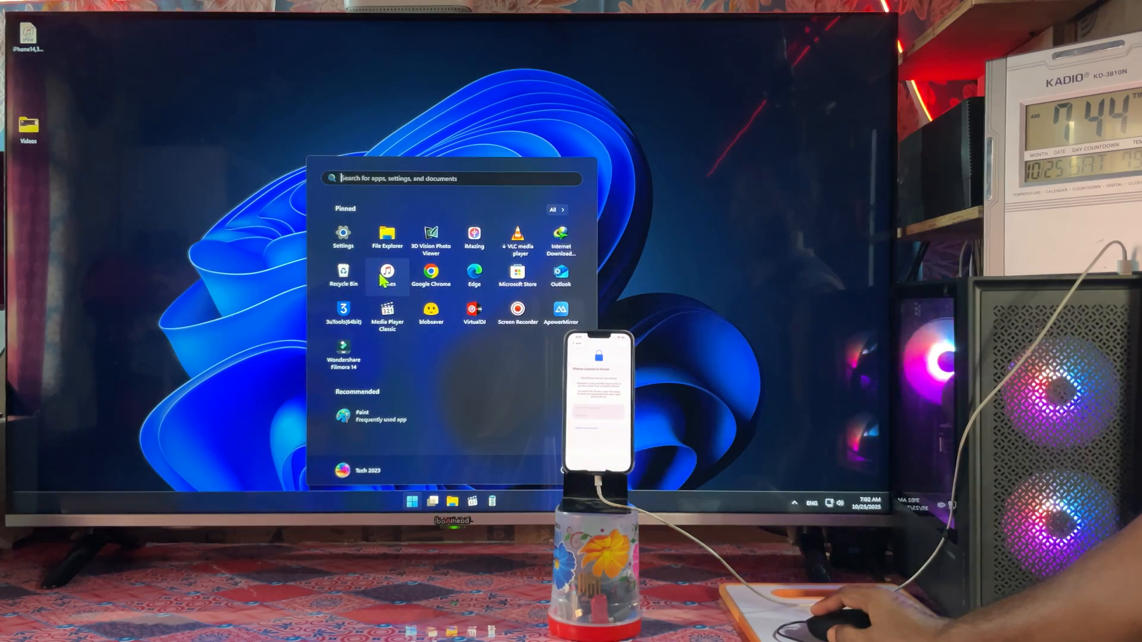
Step: Launch iTunes from the Start menu's pinned apps
{"action": "left_click", "coordinate": [386, 274]}
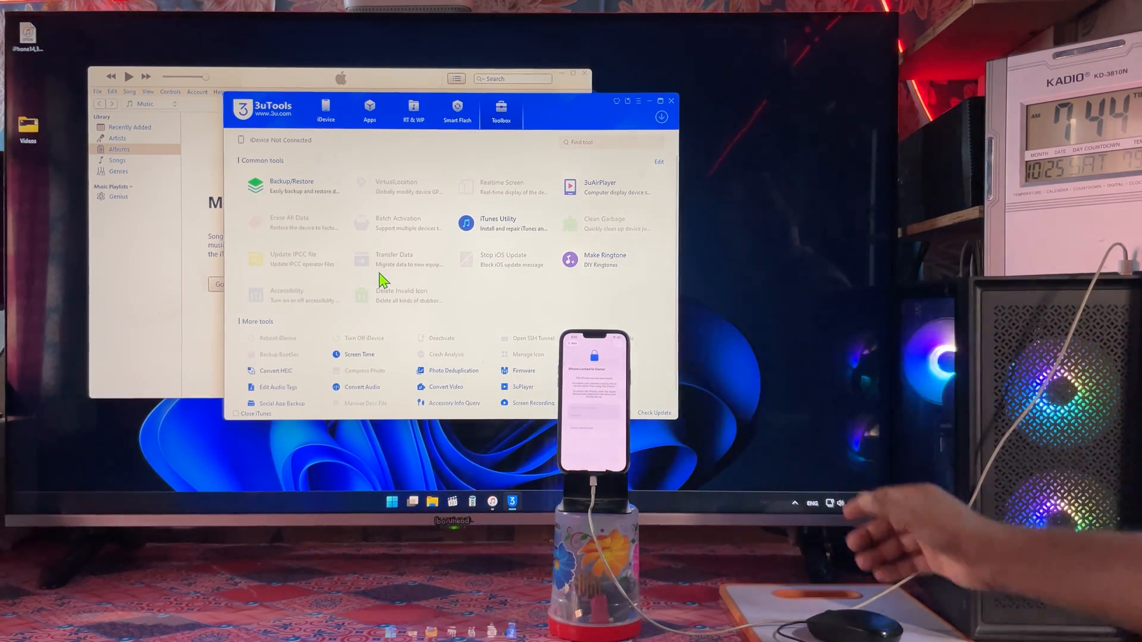
{"action": "mouse_move", "coordinate": [290, 88]}
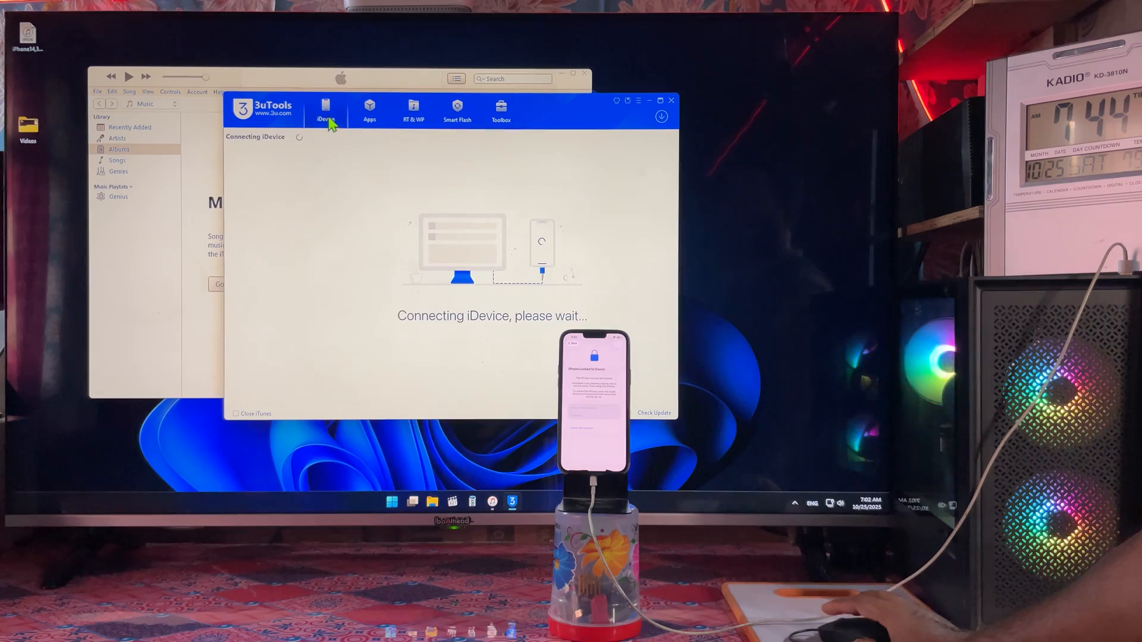
{"action": "mouse_move", "coordinate": [597, 112]}
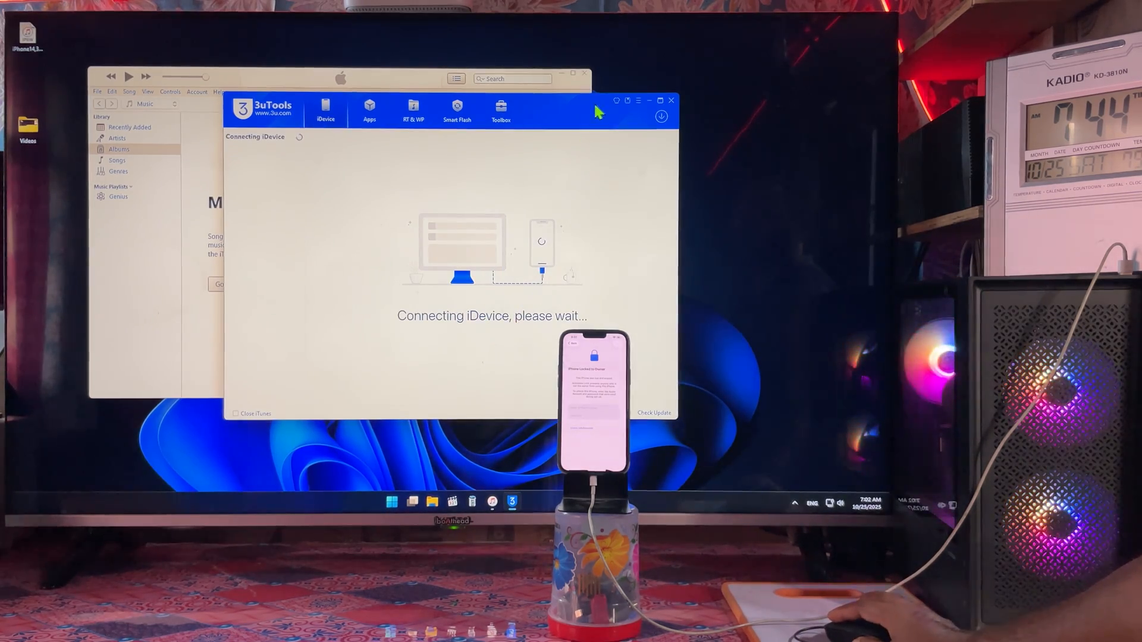
Step: Maximize the 3uTools window and restore it to its smaller size
{"action": "left_click", "coordinate": [662, 100]}
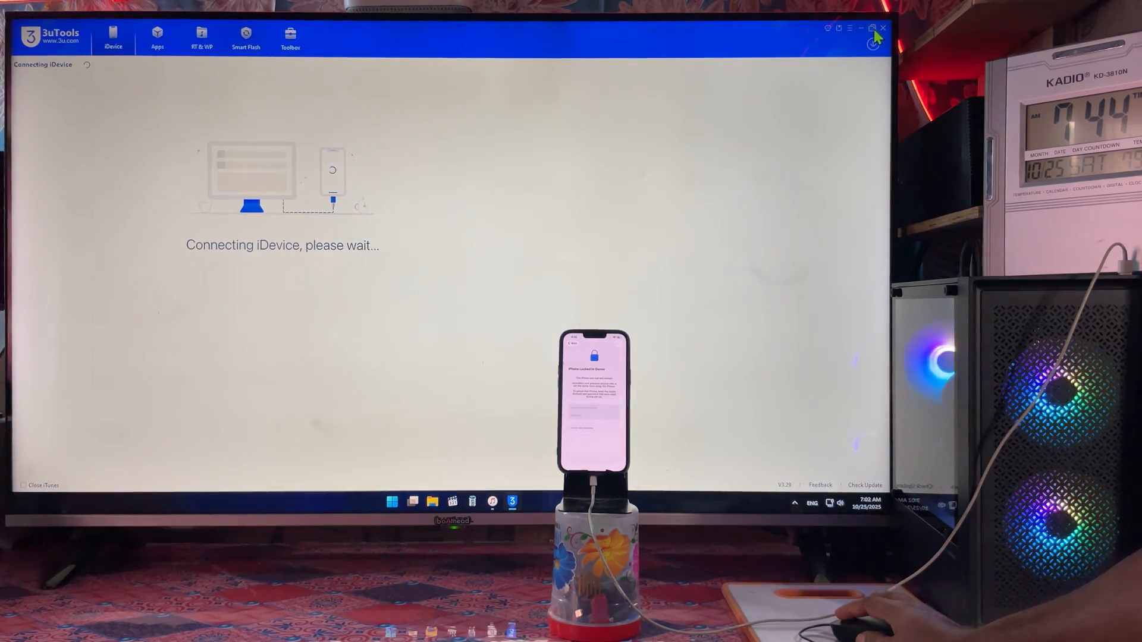
{"action": "left_click", "coordinate": [863, 29]}
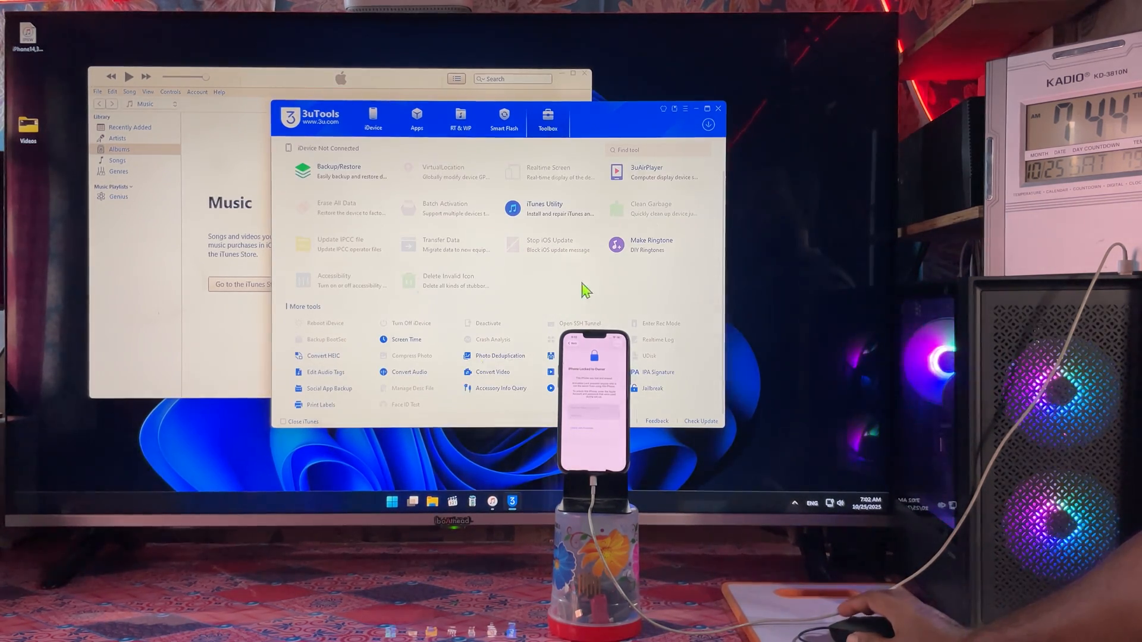
Step: Run Repair Driver from the iTunes Utility until it reports Complete
{"action": "left_click", "coordinate": [545, 208]}
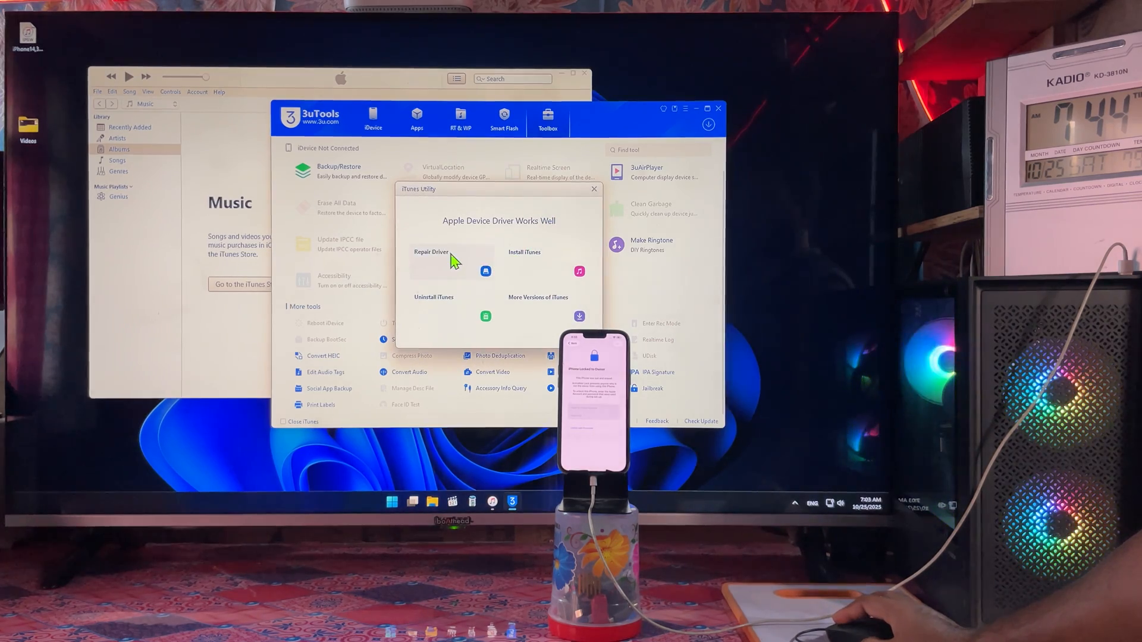
{"action": "left_click", "coordinate": [430, 253]}
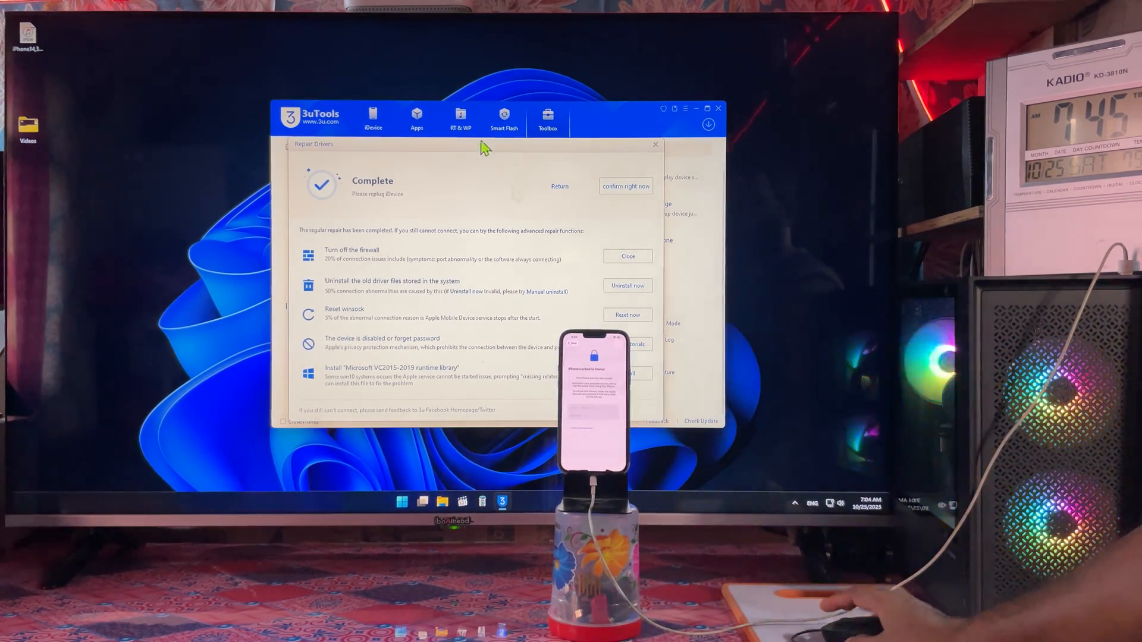
Step: Start uninstalling the old driver files stored in the system
{"action": "left_click", "coordinate": [629, 285]}
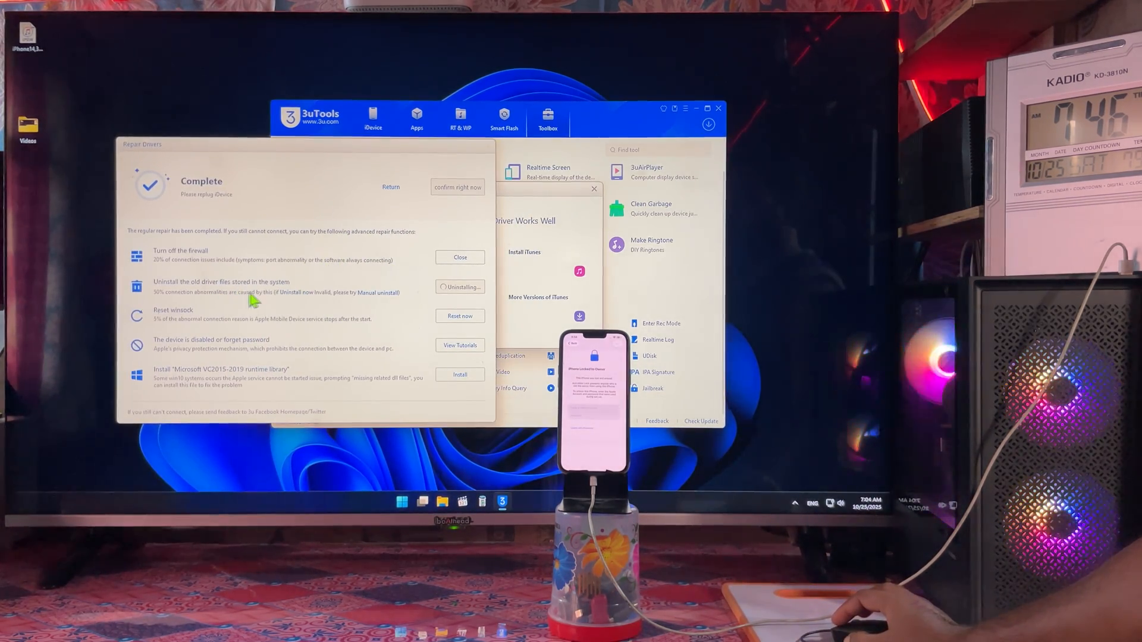
{"action": "mouse_move", "coordinate": [386, 288]}
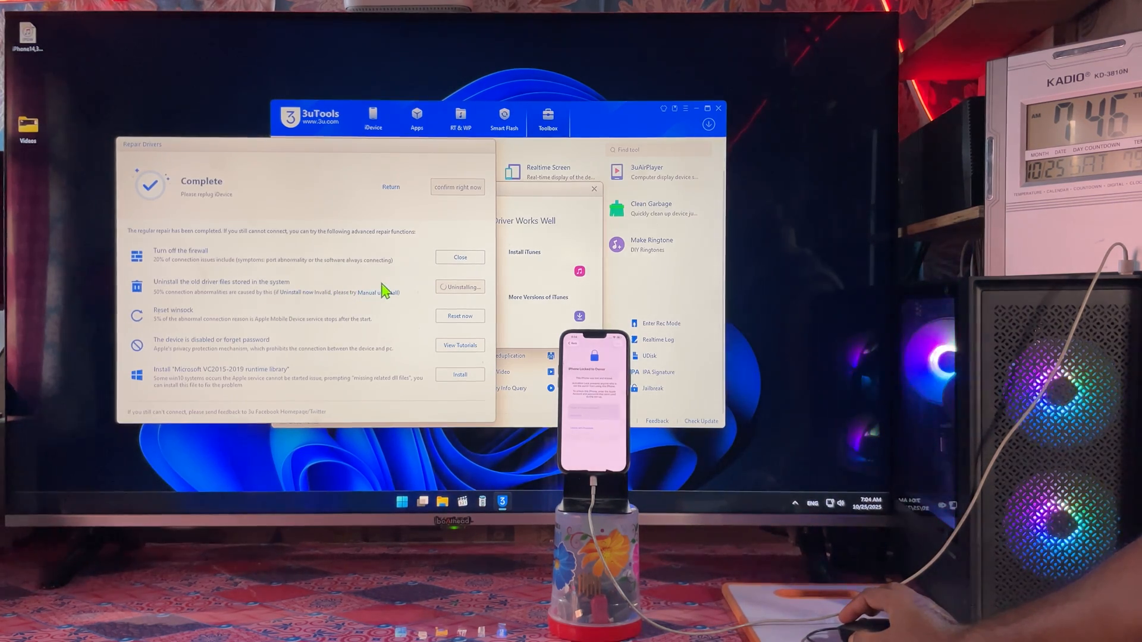
{"action": "mouse_move", "coordinate": [368, 354]}
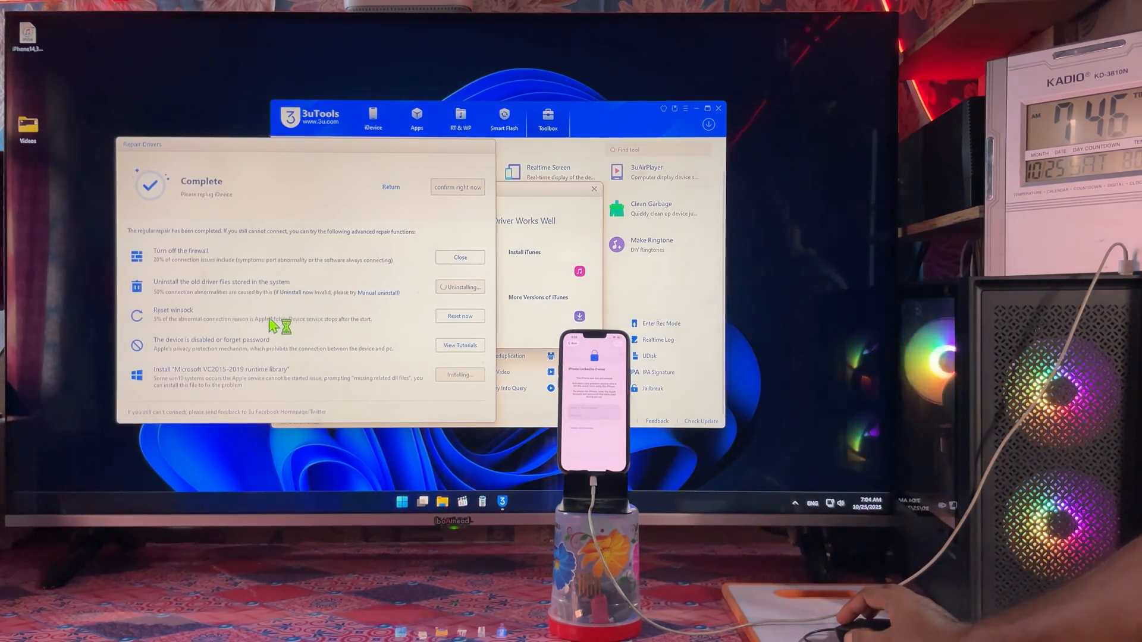
{"action": "mouse_move", "coordinate": [418, 222]}
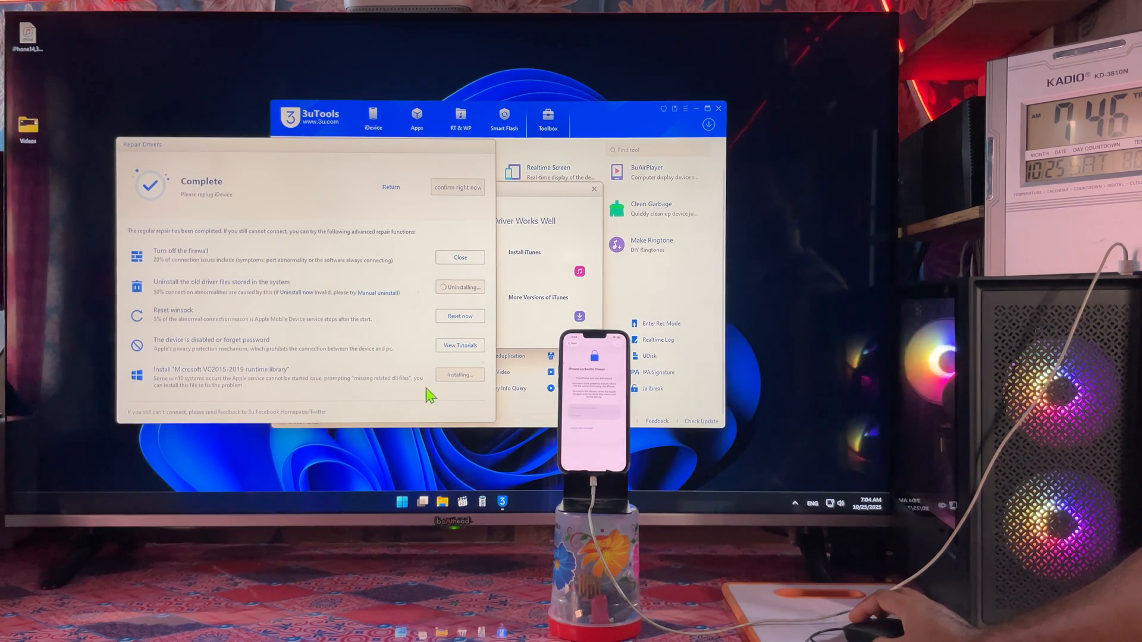
{"action": "mouse_move", "coordinate": [391, 389]}
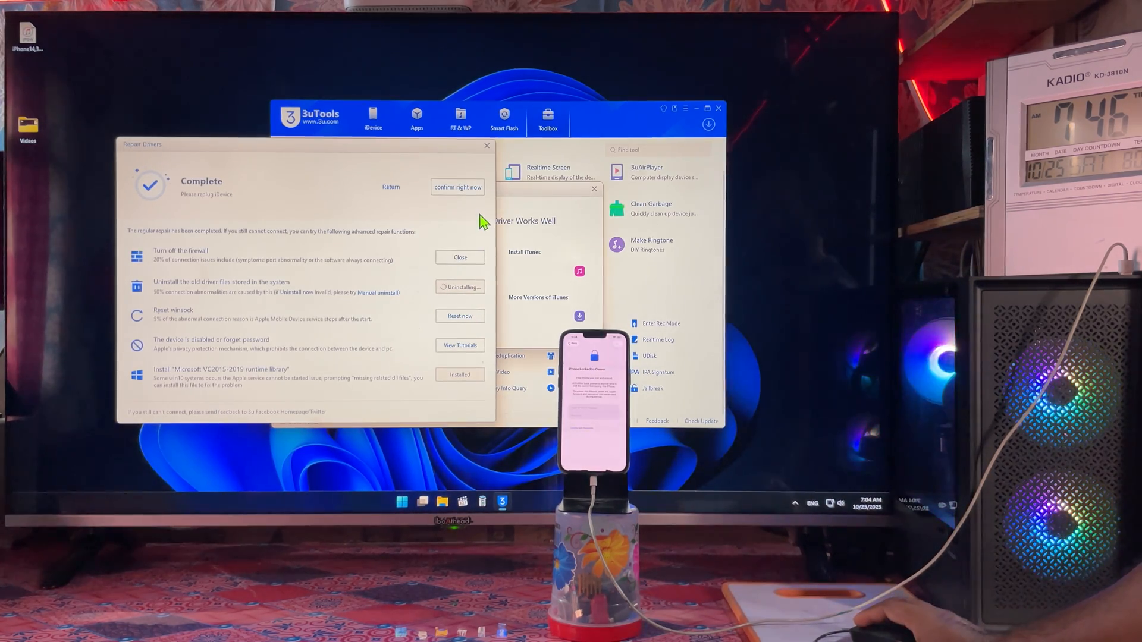
{"action": "mouse_move", "coordinate": [393, 438]}
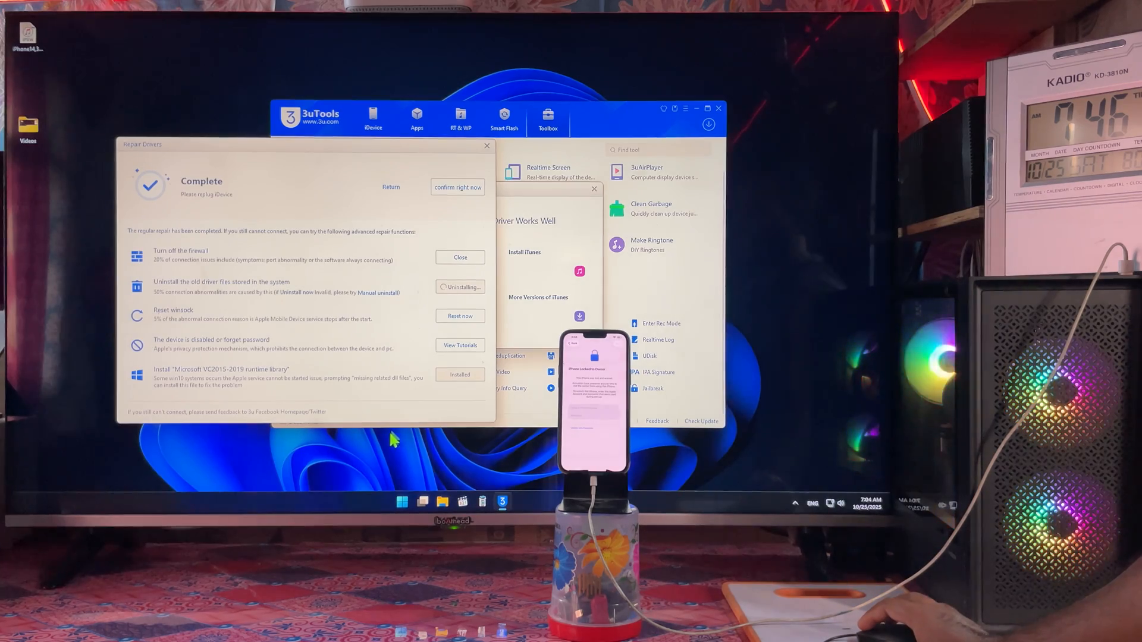
Step: Approve removing the previous iTunes install, acknowledge the uninstall notice, and turn off the firewall
{"action": "left_click", "coordinate": [404, 502]}
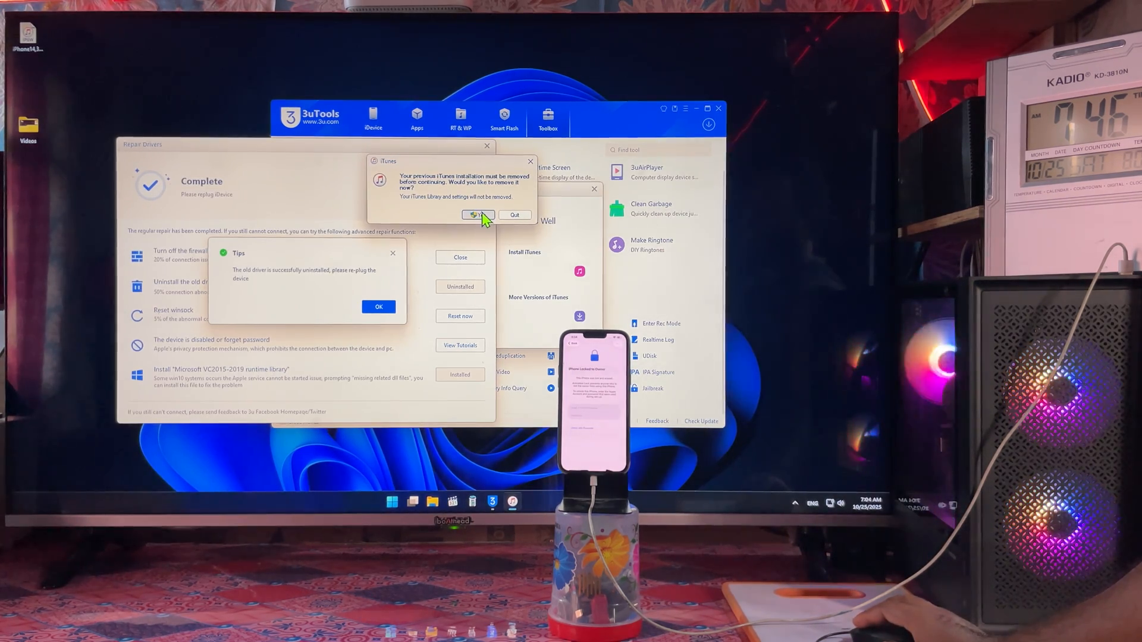
{"action": "left_click", "coordinate": [476, 215]}
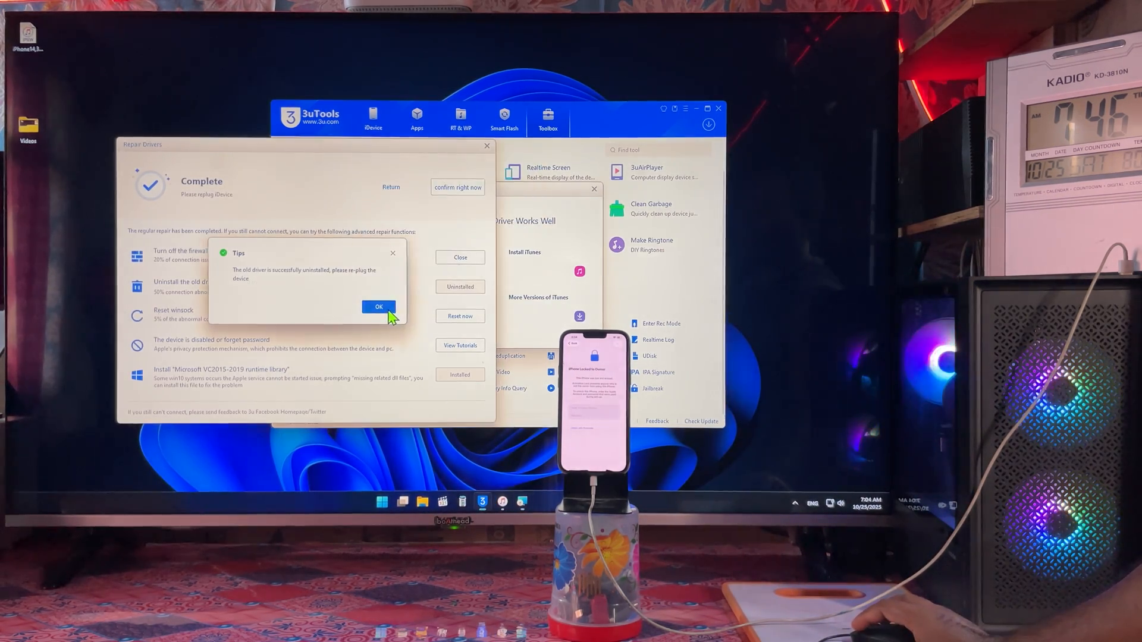
{"action": "left_click", "coordinate": [378, 306]}
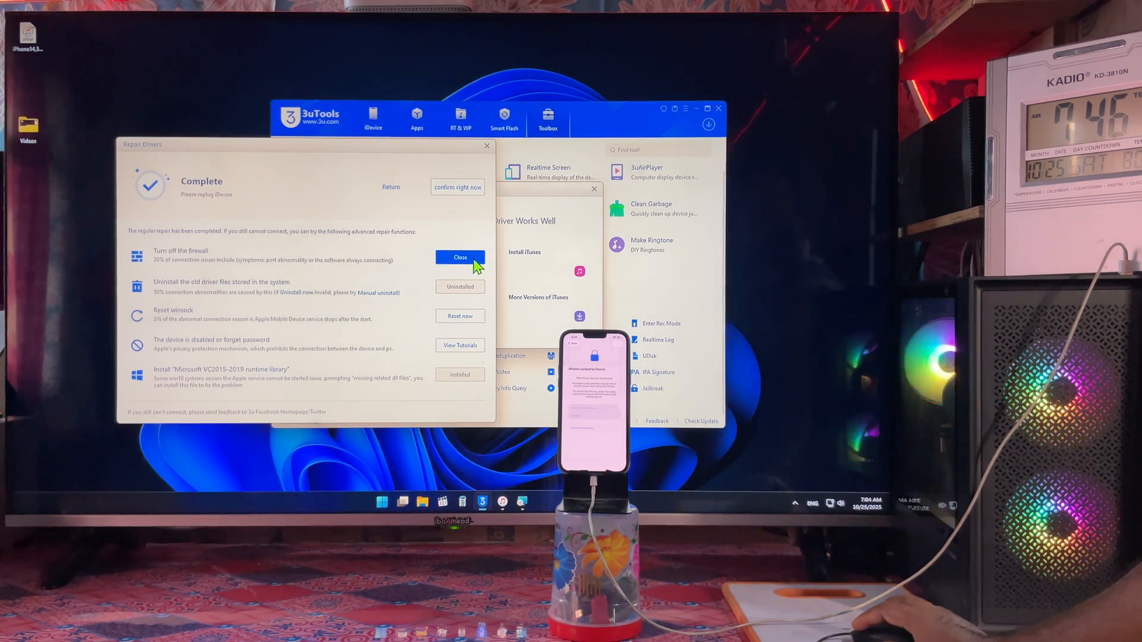
{"action": "left_click", "coordinate": [459, 257]}
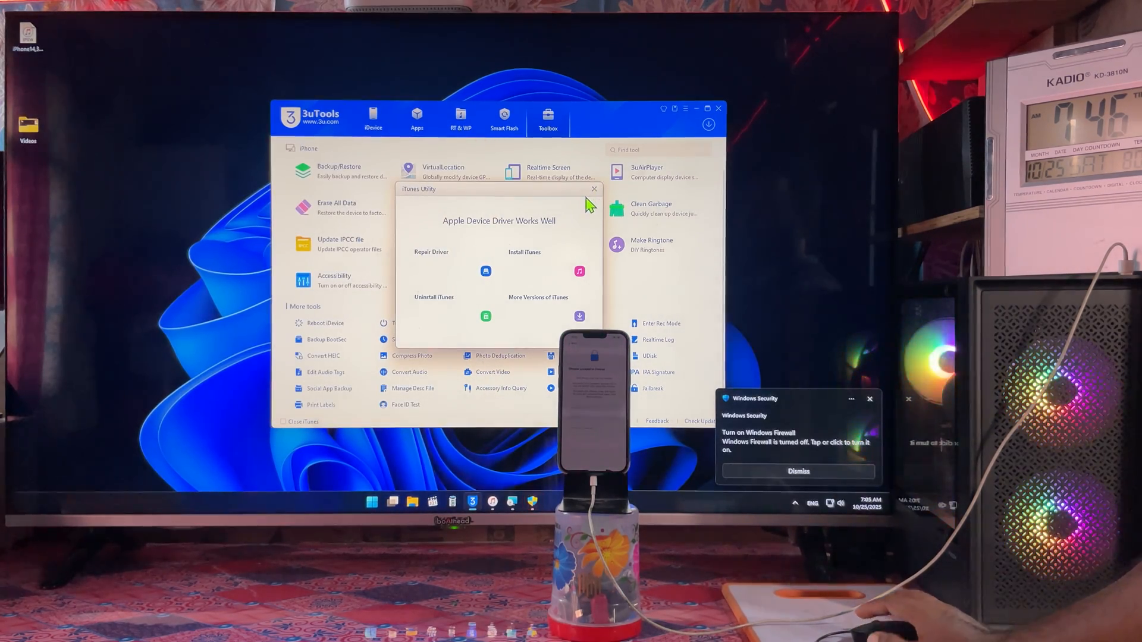
Step: Close the iTunes Utility and allow Apple Mobile Device Support to make changes
{"action": "left_click", "coordinate": [594, 188]}
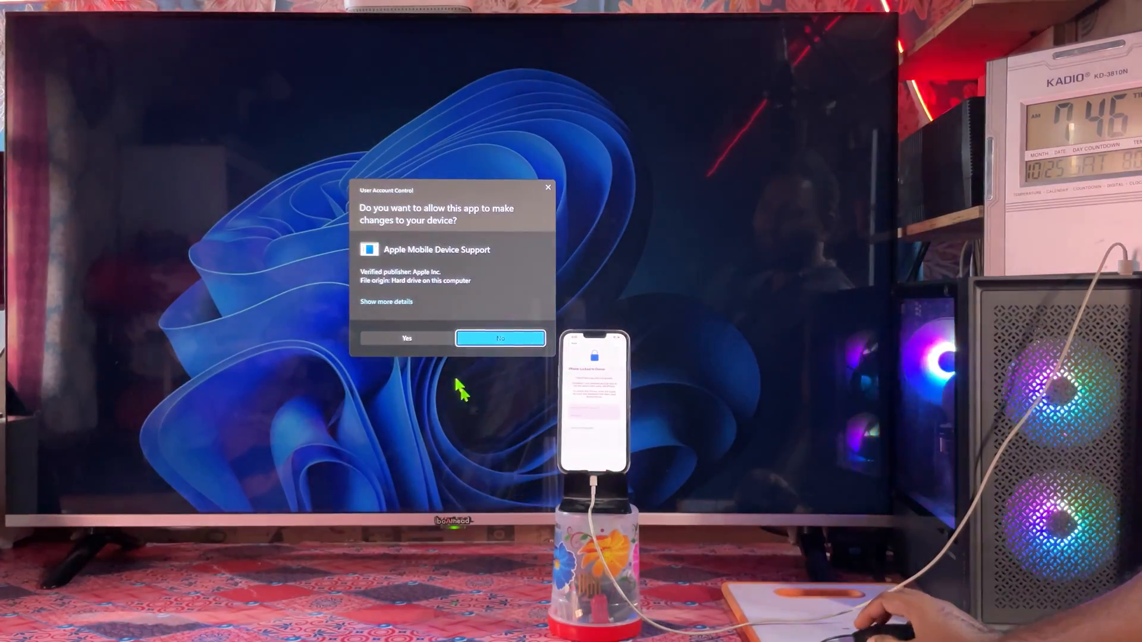
{"action": "left_click", "coordinate": [407, 337]}
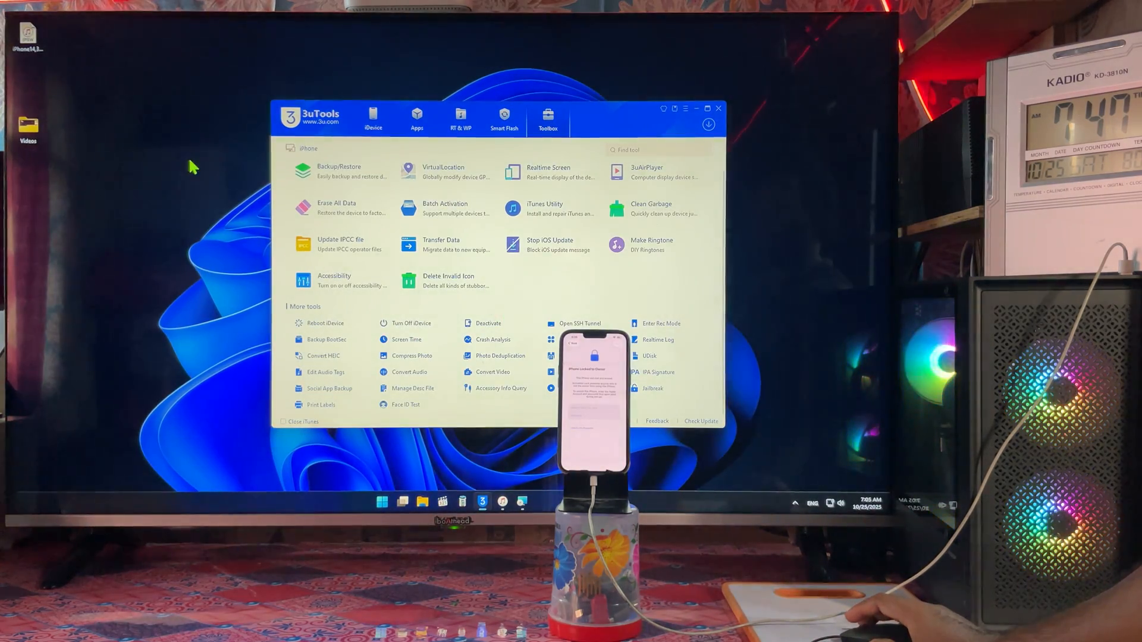
{"action": "right_click", "coordinate": [192, 167]}
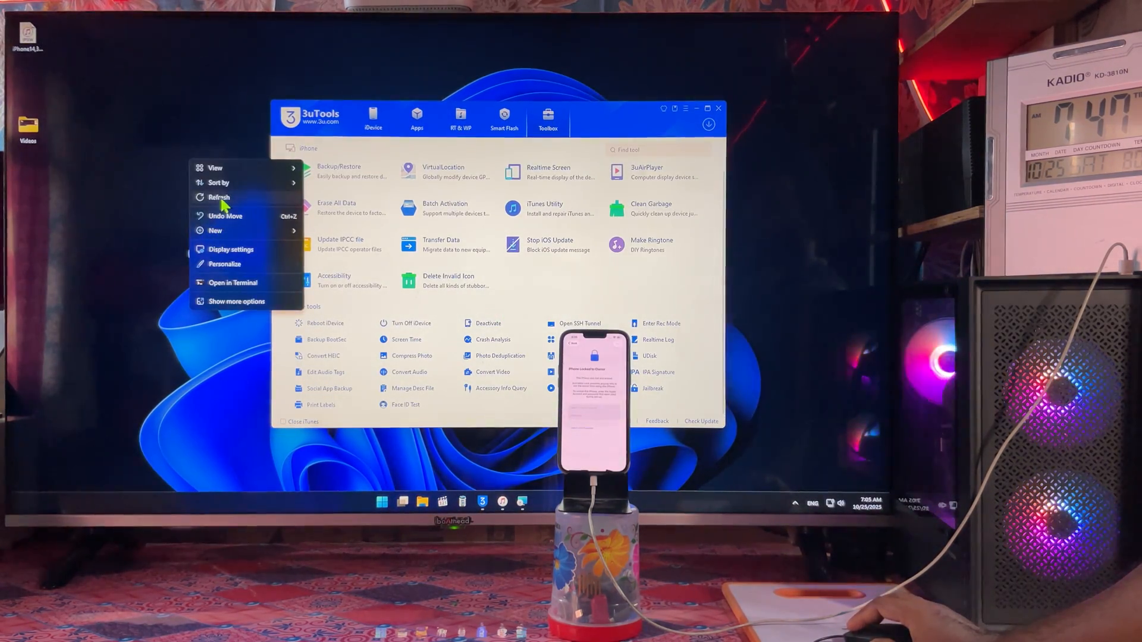